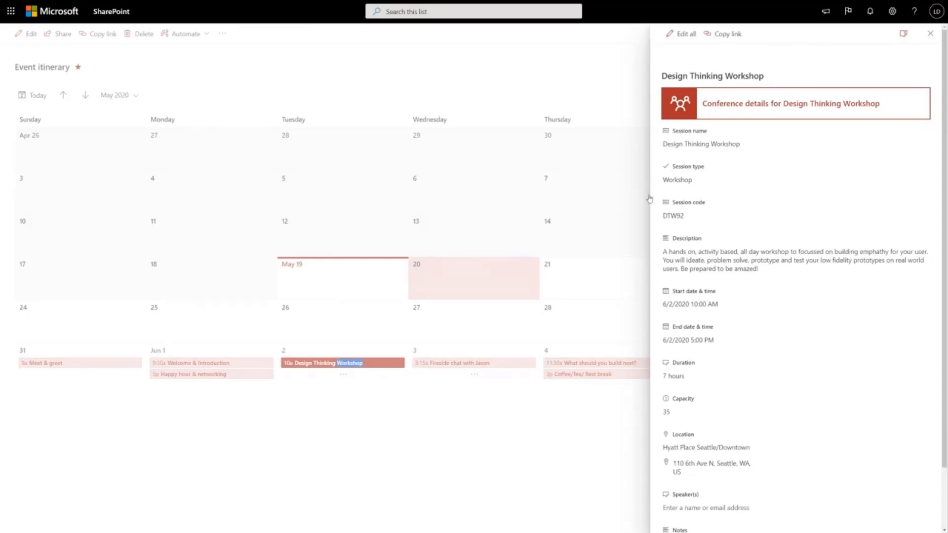
mouse_move(660, 522)
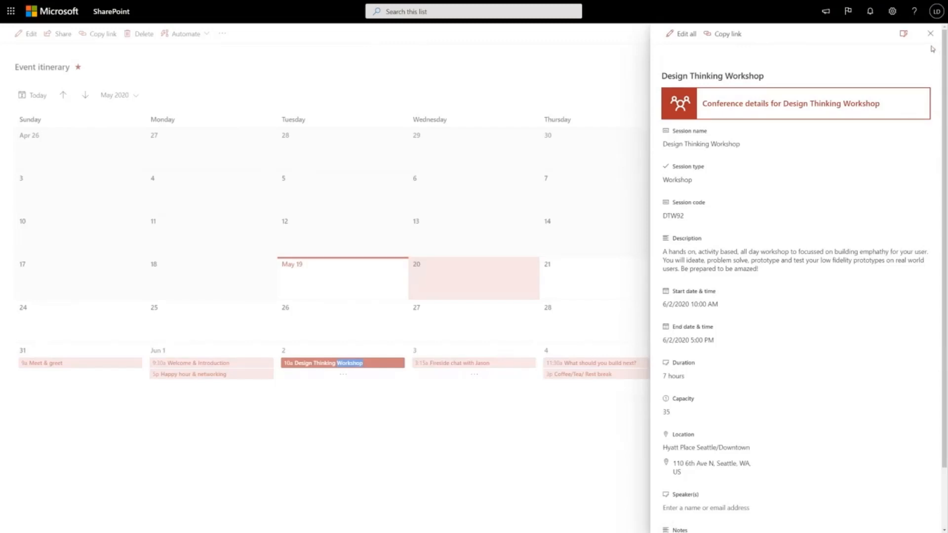
mouse_move(881, 48)
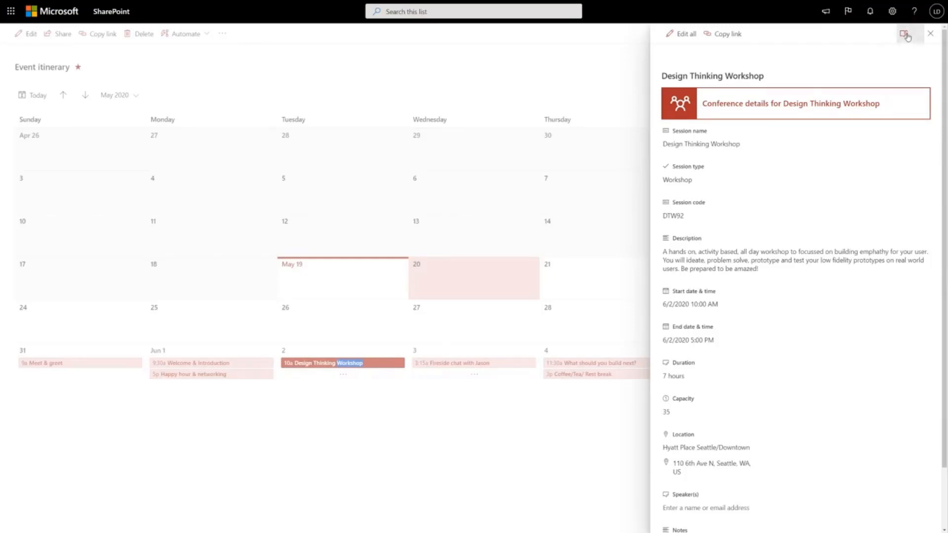
Hide Duration from the form, move Notes up after Capacity, and save the column changes
left_click(907, 33)
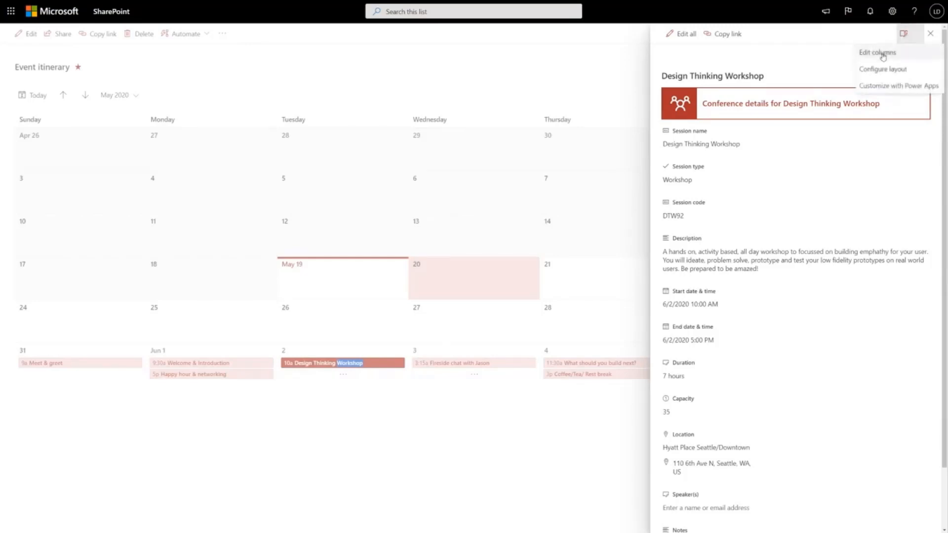
left_click(876, 52)
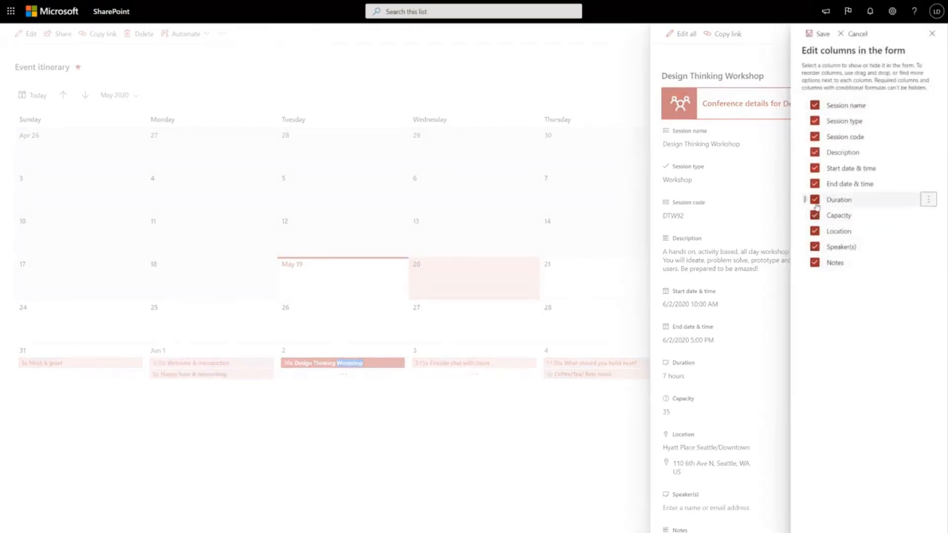
left_click(814, 199)
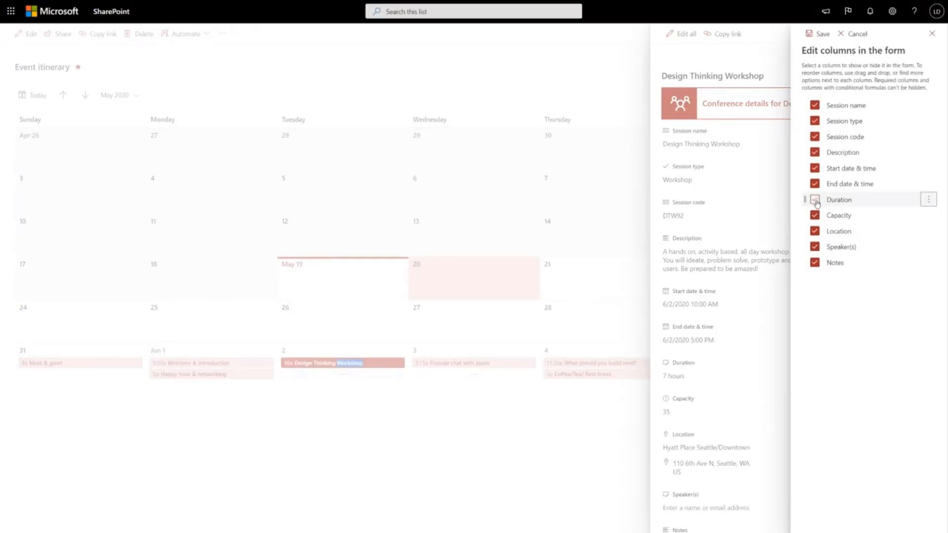
left_click(815, 200)
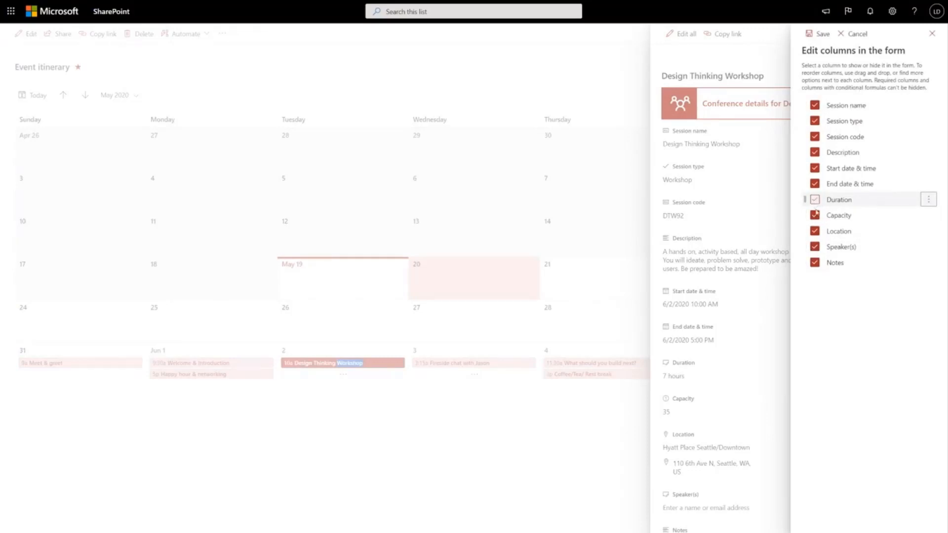
left_click(814, 199)
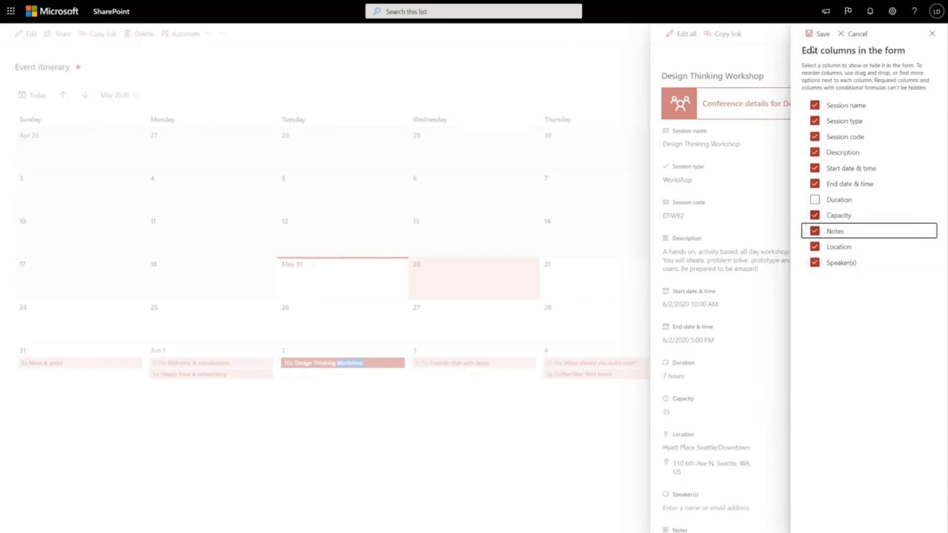
left_click(817, 33)
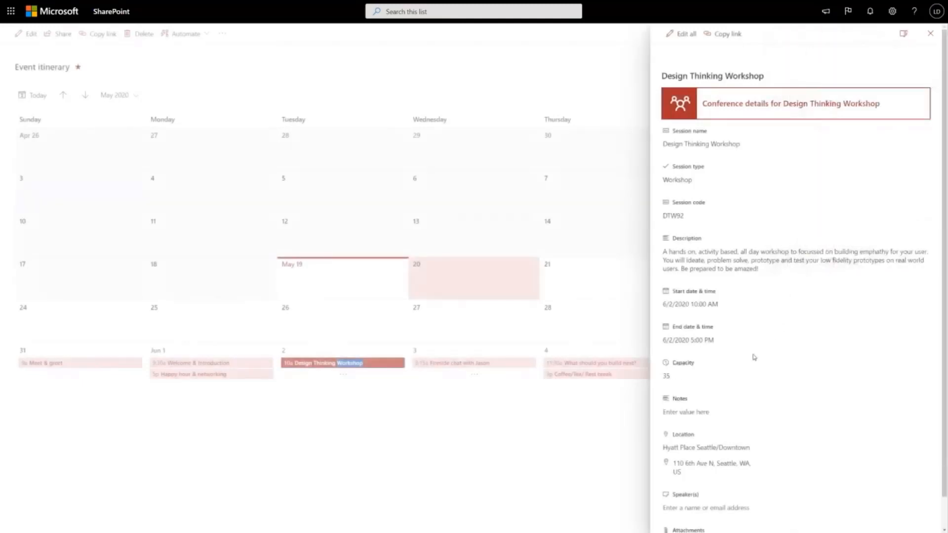
scroll("down", 3)
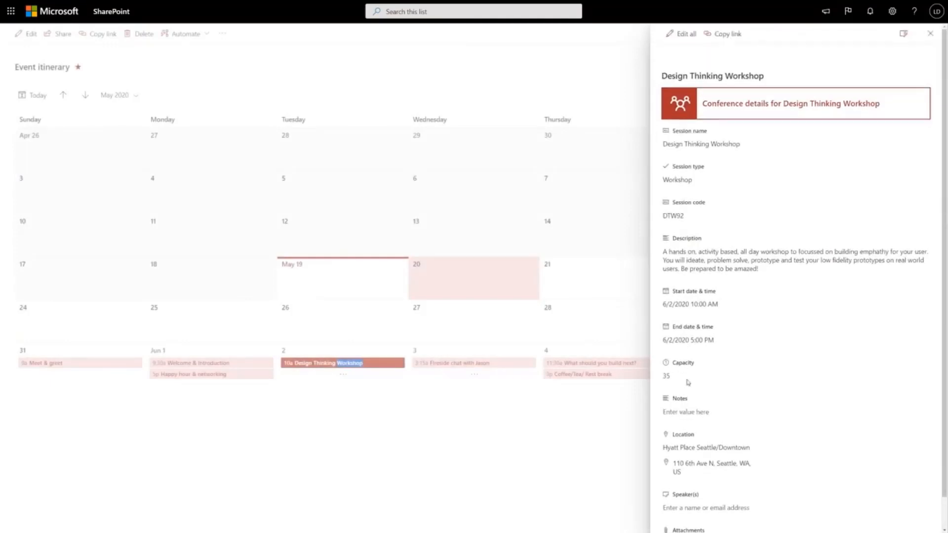
mouse_move(685, 368)
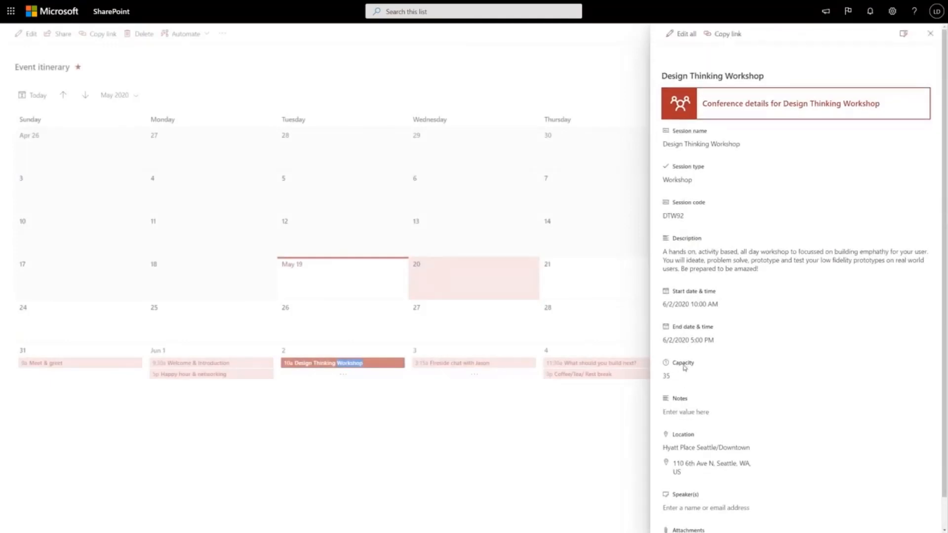
mouse_move(716, 385)
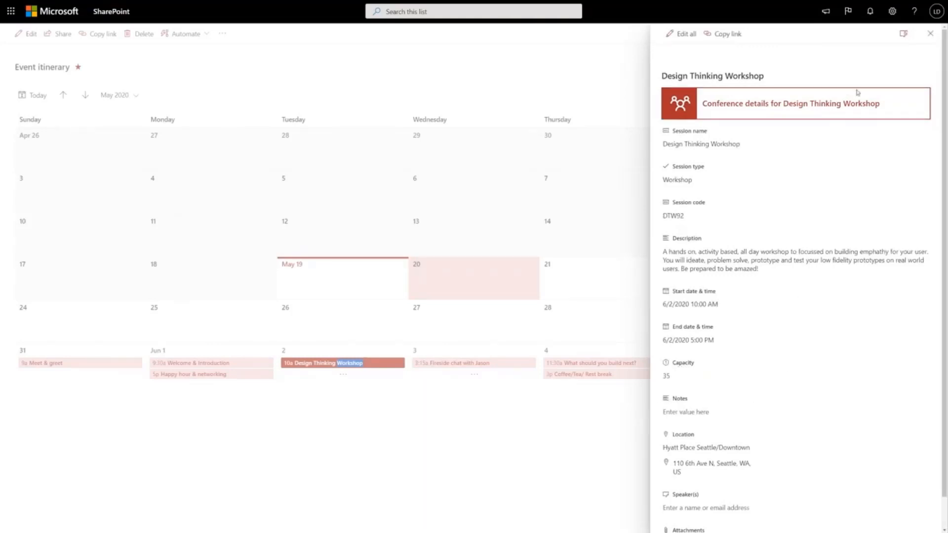
mouse_move(816, 178)
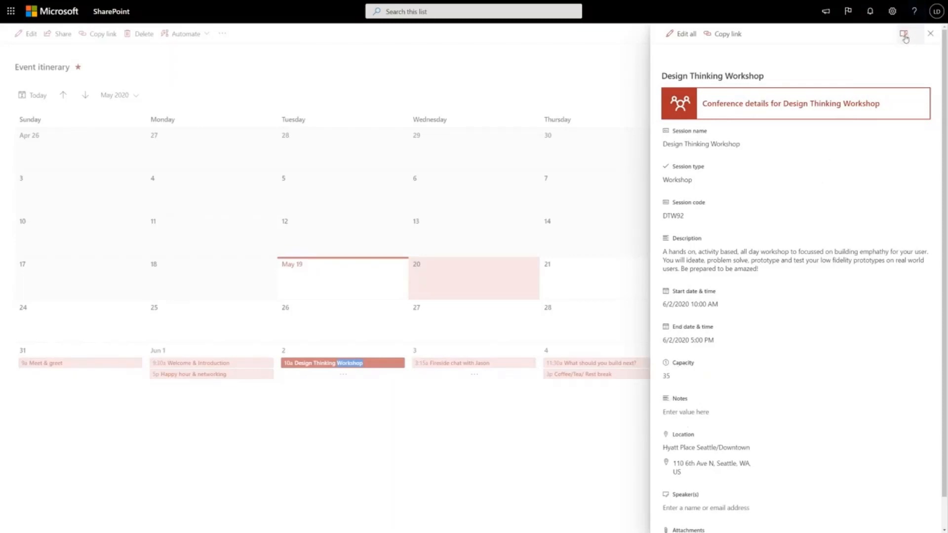
Reach the Notes column's conditional formula dialog and focus its empty formula box
left_click(906, 34)
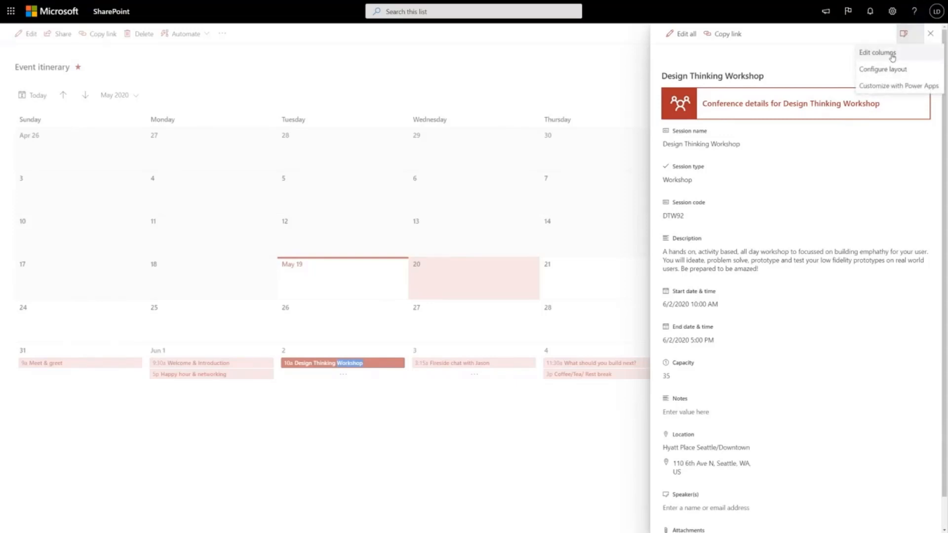
left_click(876, 53)
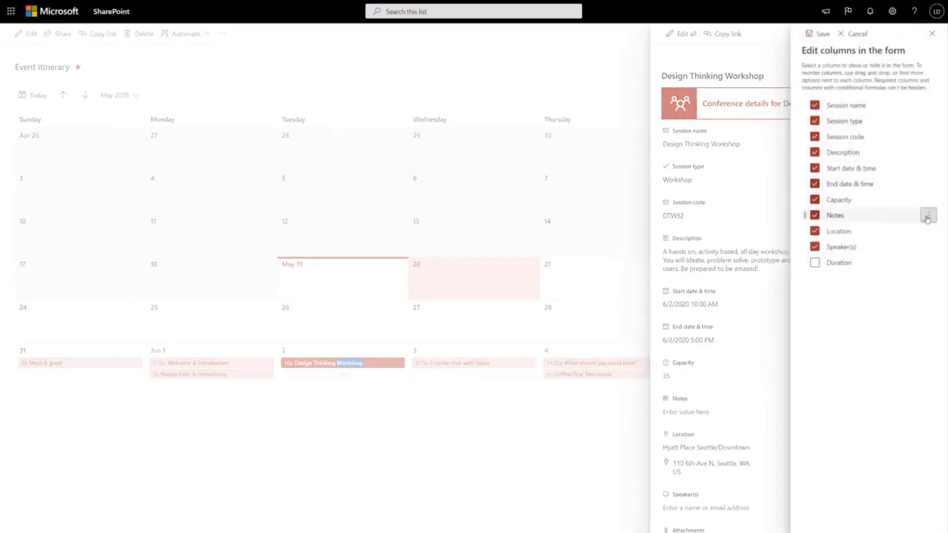
left_click(929, 216)
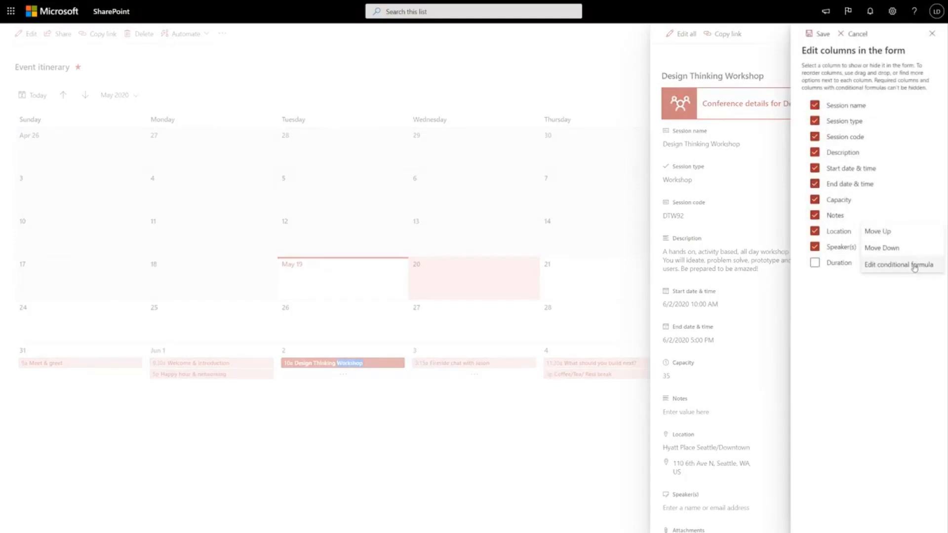
left_click(899, 264)
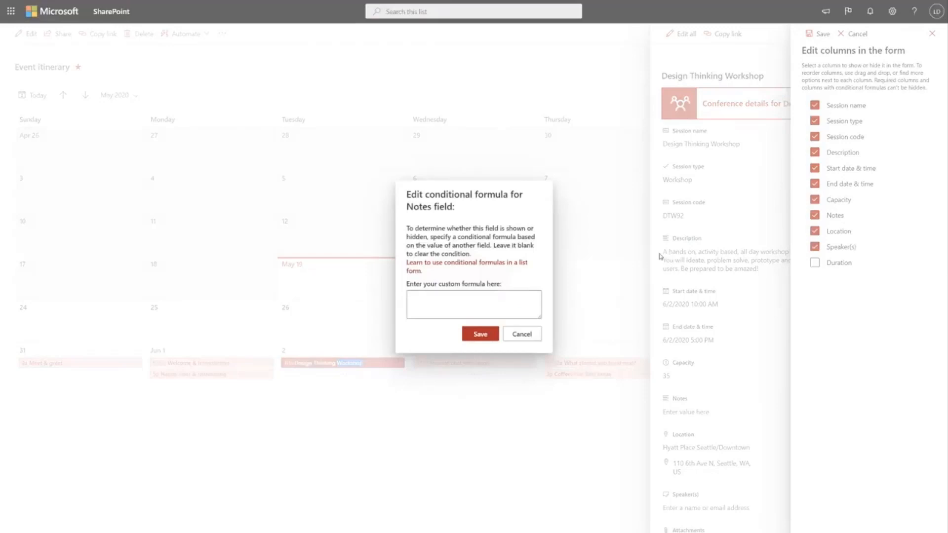
mouse_move(522, 291)
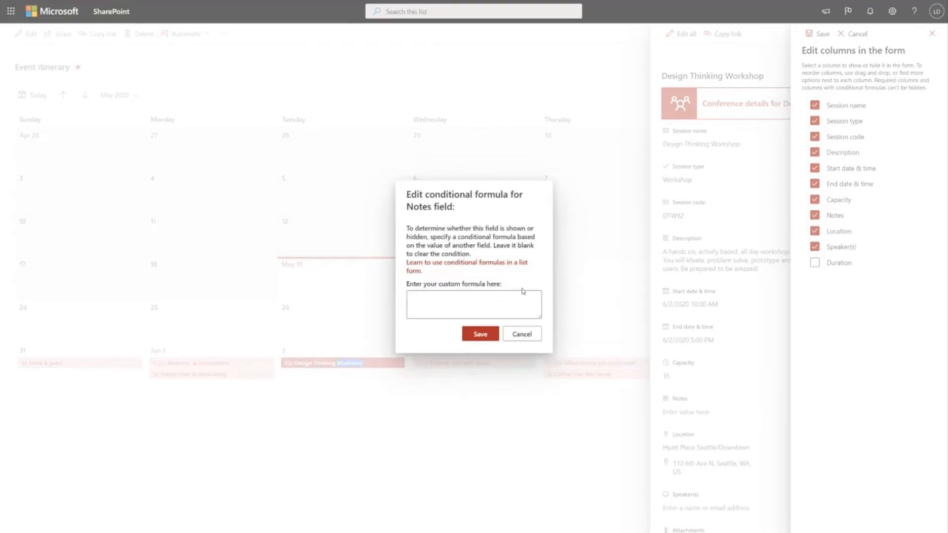
left_click(474, 304)
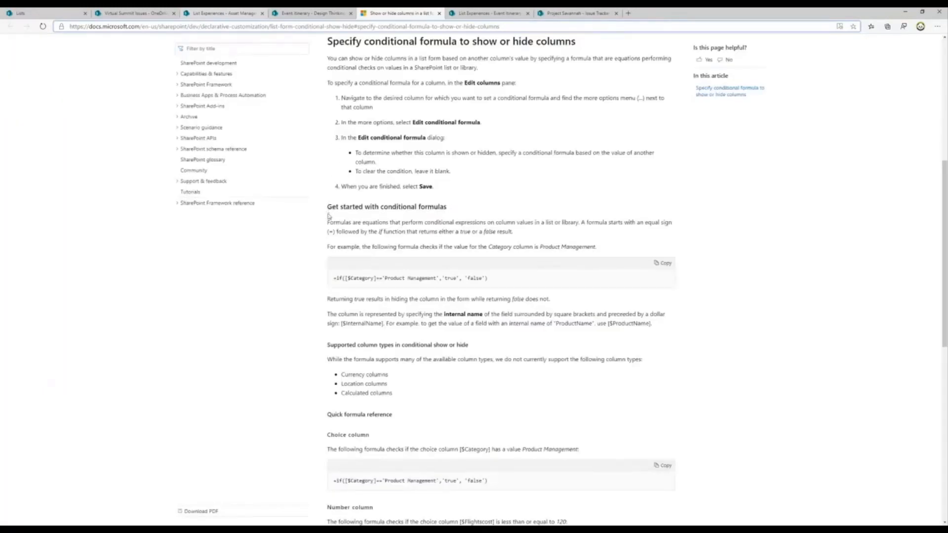
mouse_move(334, 283)
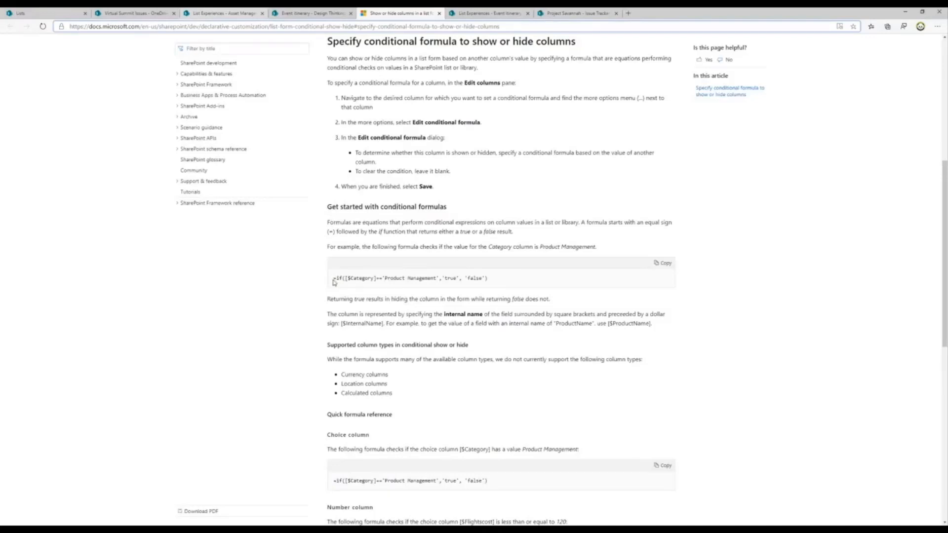
Select the example Category equals Product Management formula in the Docs article
left_click_drag(334, 278, 426, 278)
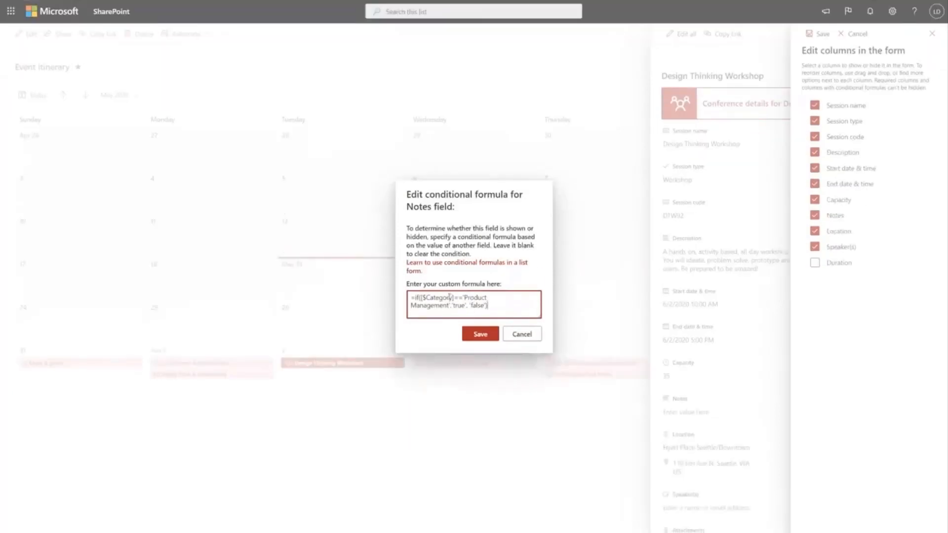
Rewrite the pasted formula so Notes shows only when Capacity > 50
double_click(437, 299)
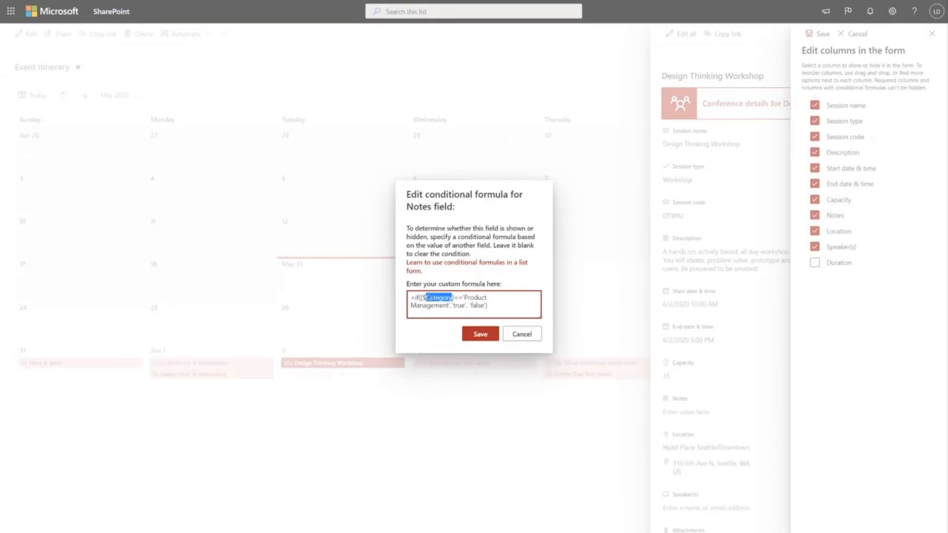
type("Capa")
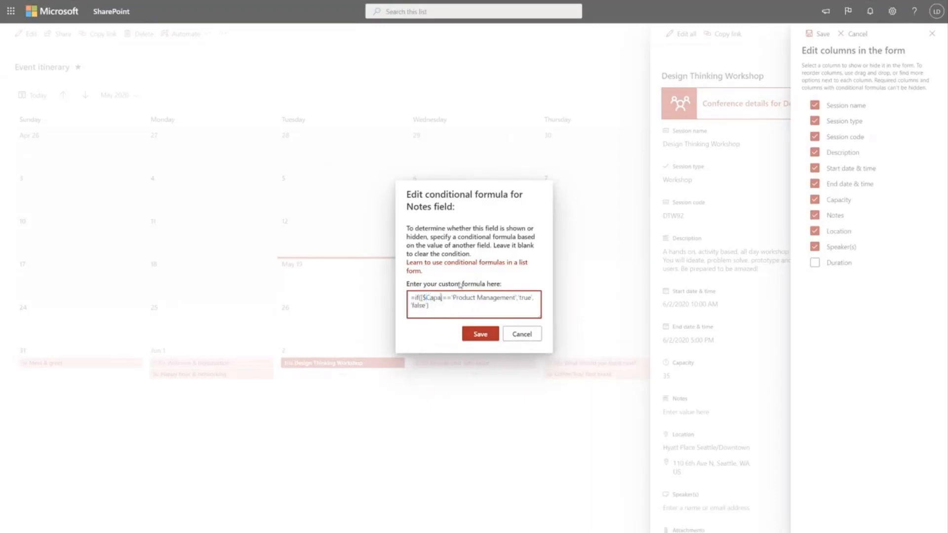
type("city")
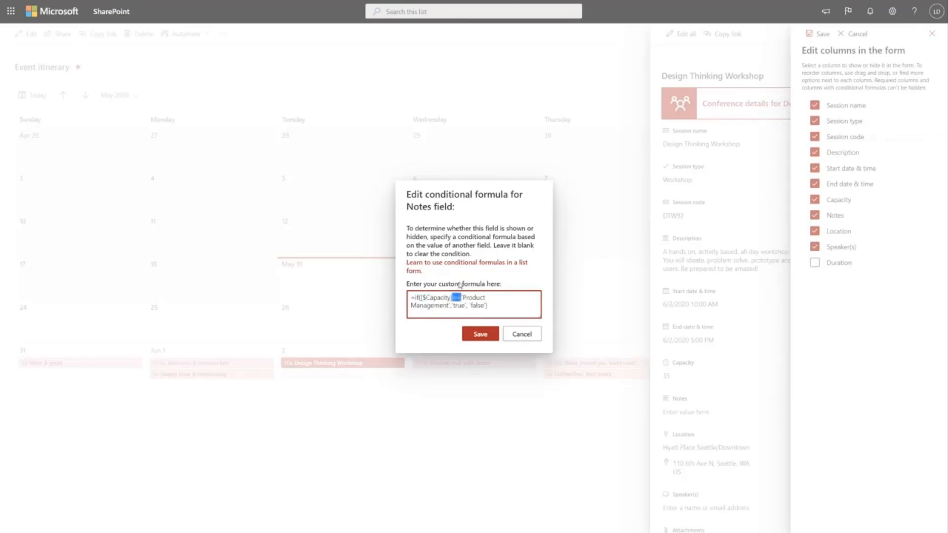
type(">")
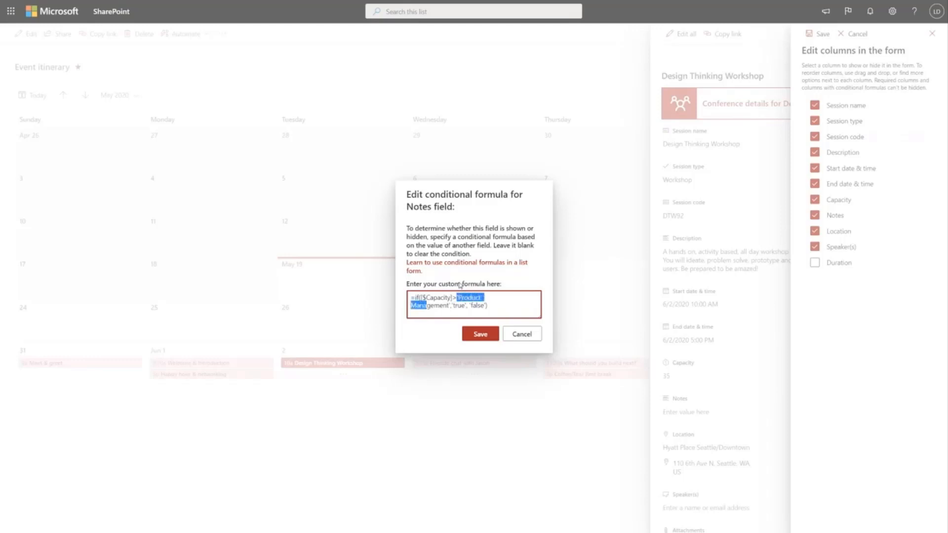
type("50")
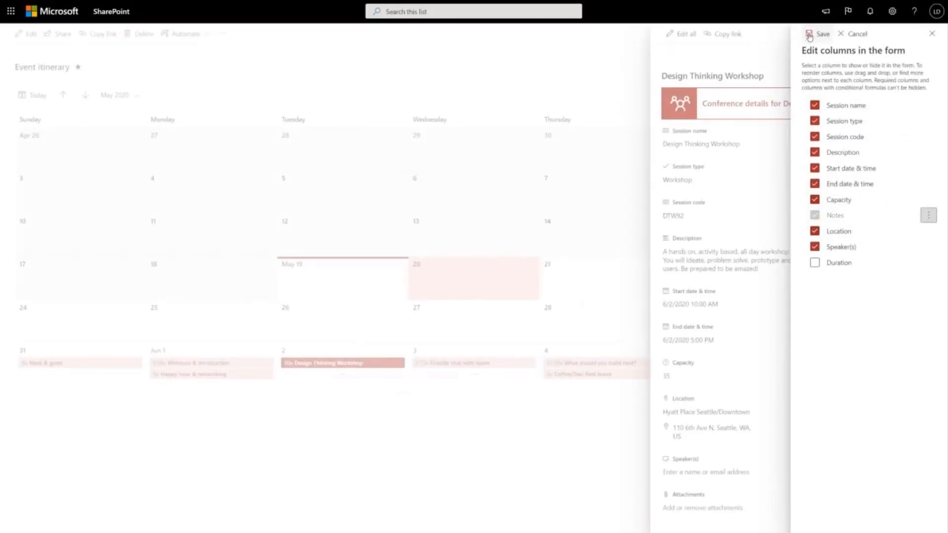
Save the columns, raise Capacity to 70 and enter 'Order snacks!' in the now-visible Notes
left_click(821, 34)
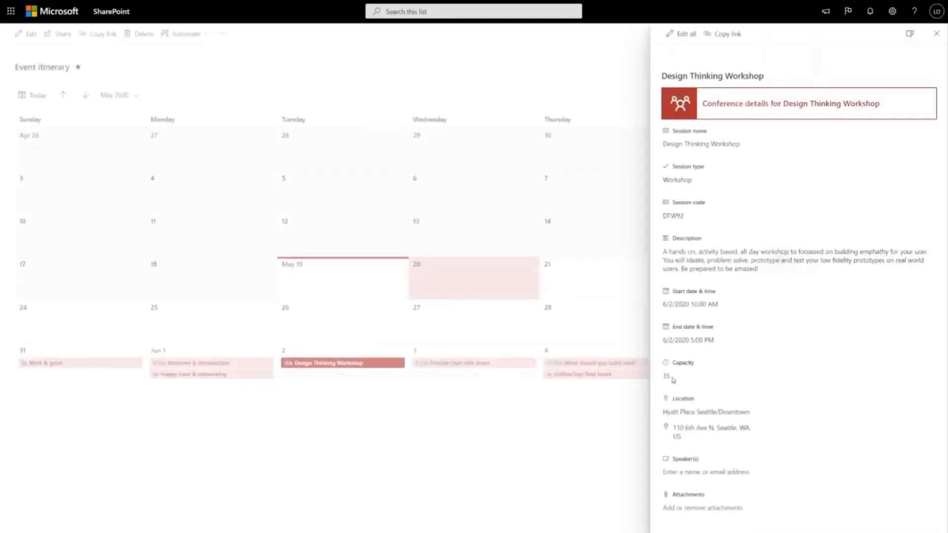
type("70")
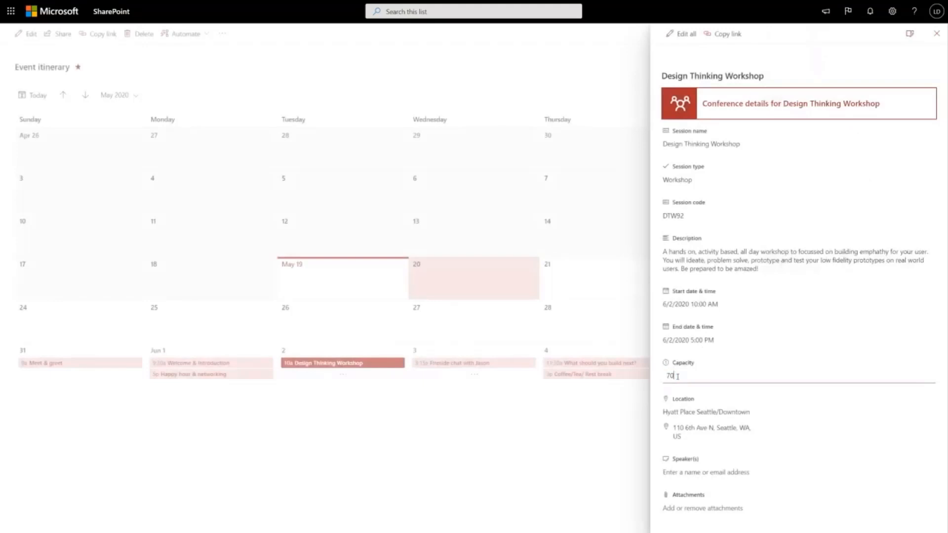
type("35")
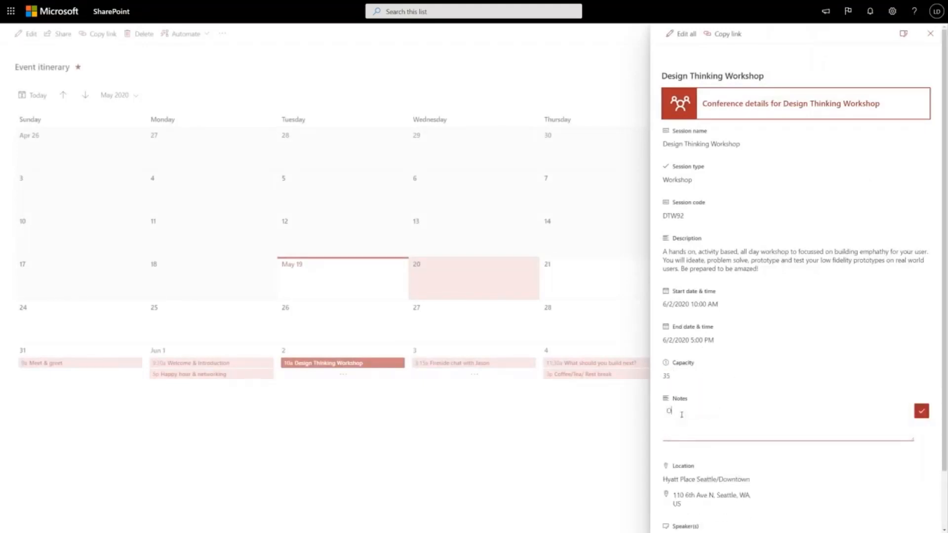
type("Order snacks!")
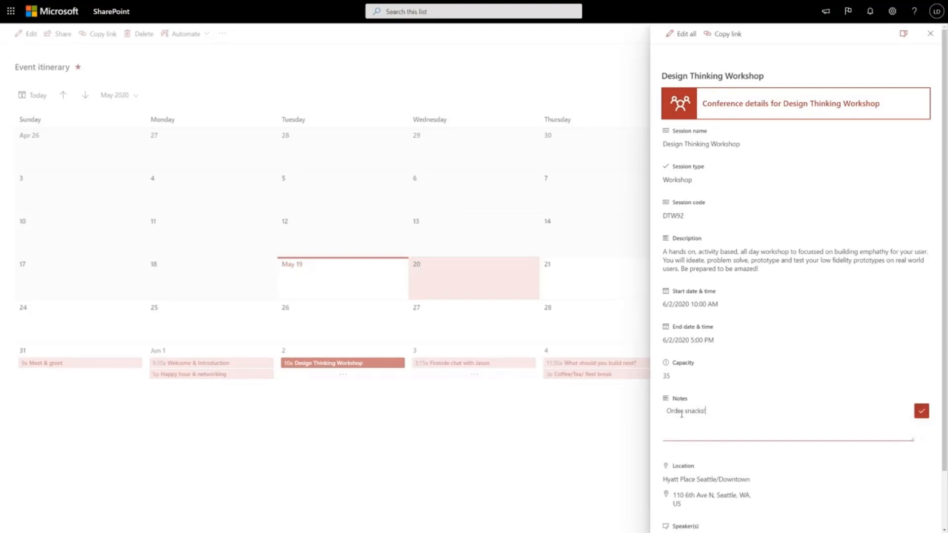
left_click(921, 411)
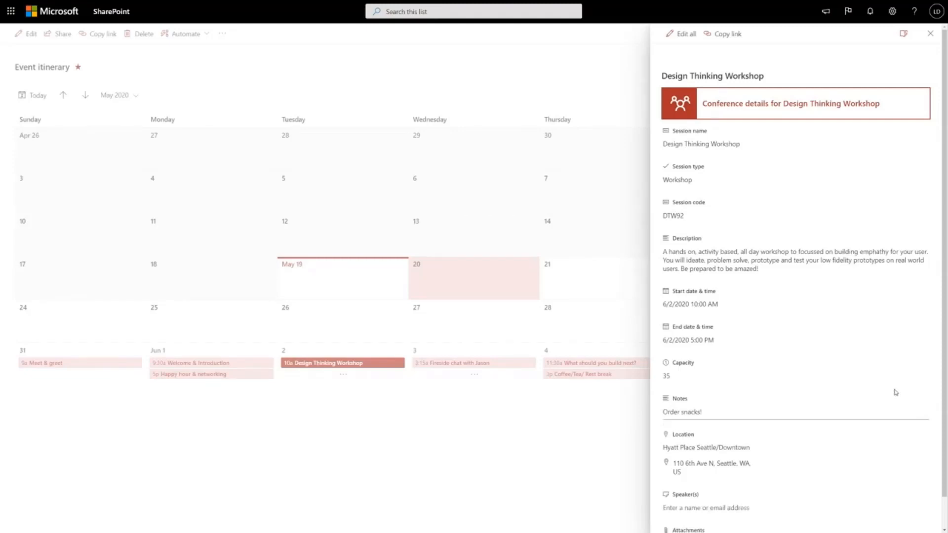
mouse_move(697, 420)
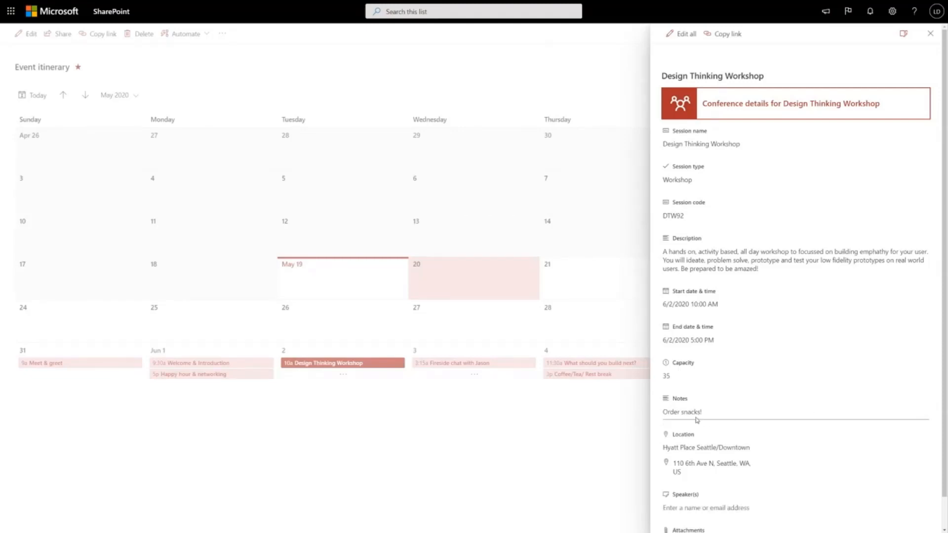
mouse_move(664, 85)
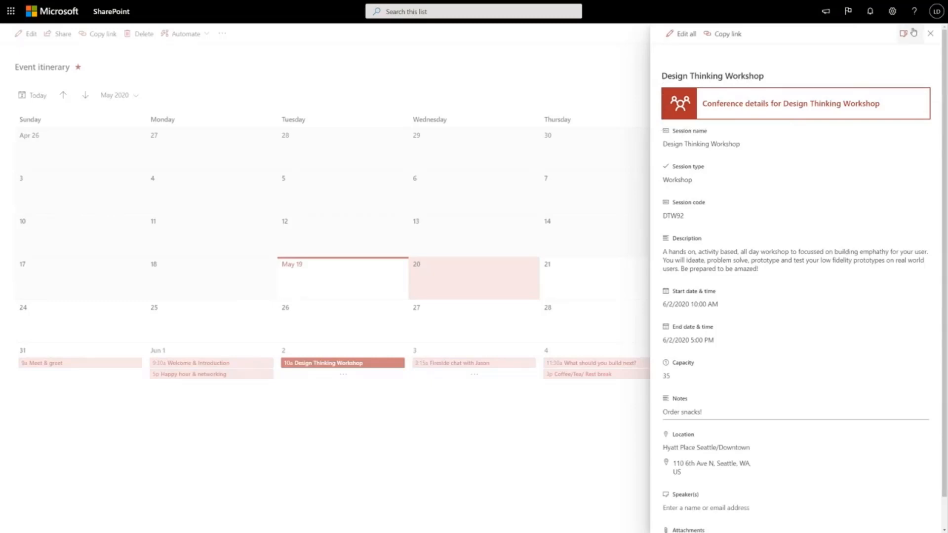
Bring up Configure layout to show the form's header formatting JSON pane
left_click(904, 33)
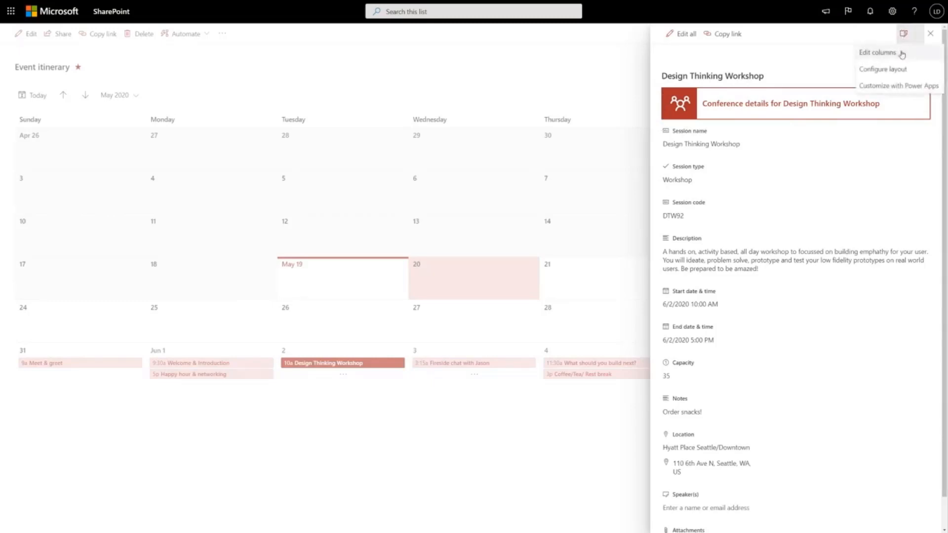
mouse_move(883, 69)
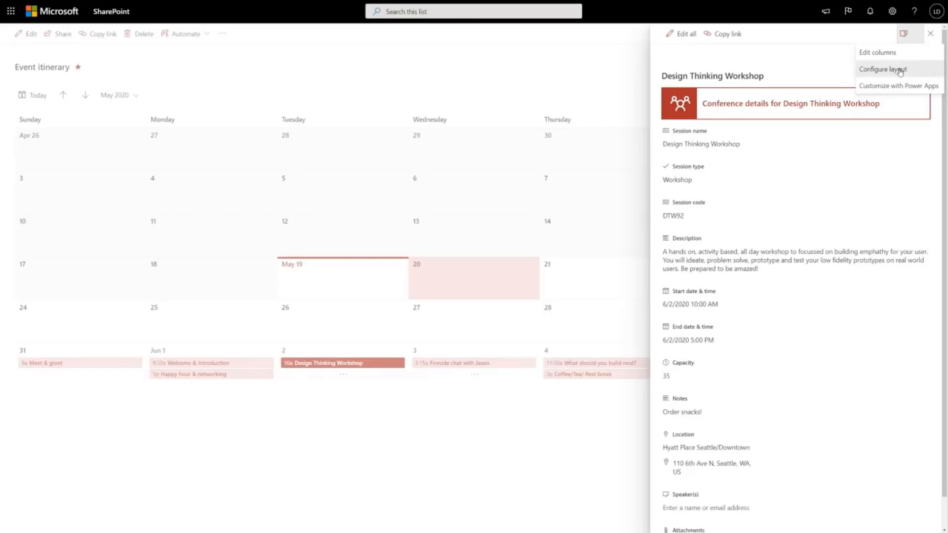
left_click(884, 69)
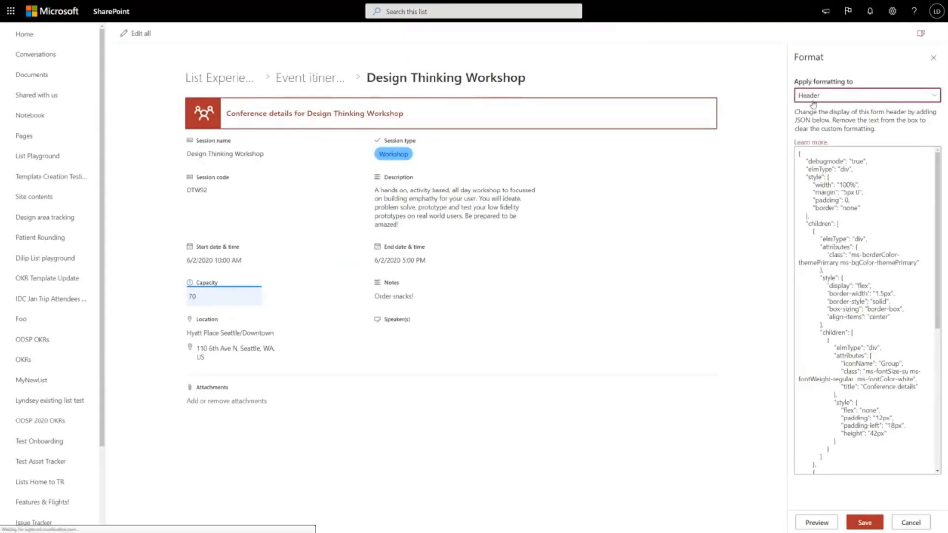
Target the Footer for formatting so the aka.ms/conferences link JSON applies beneath the form
left_click(866, 95)
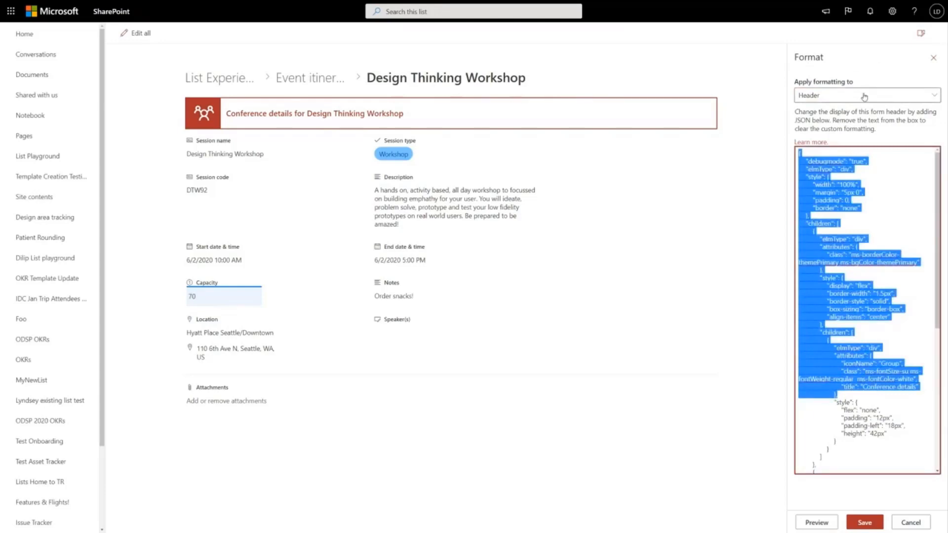
left_click(865, 95)
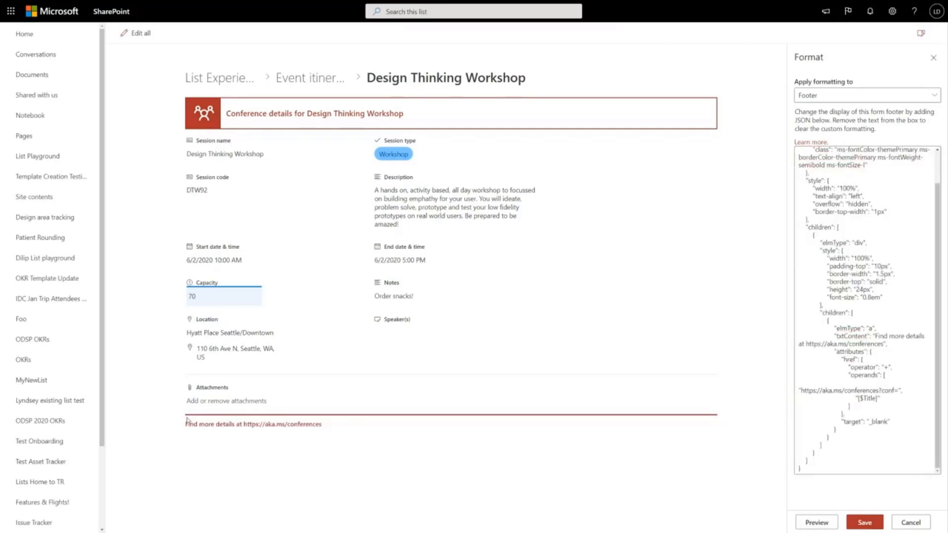
mouse_move(325, 413)
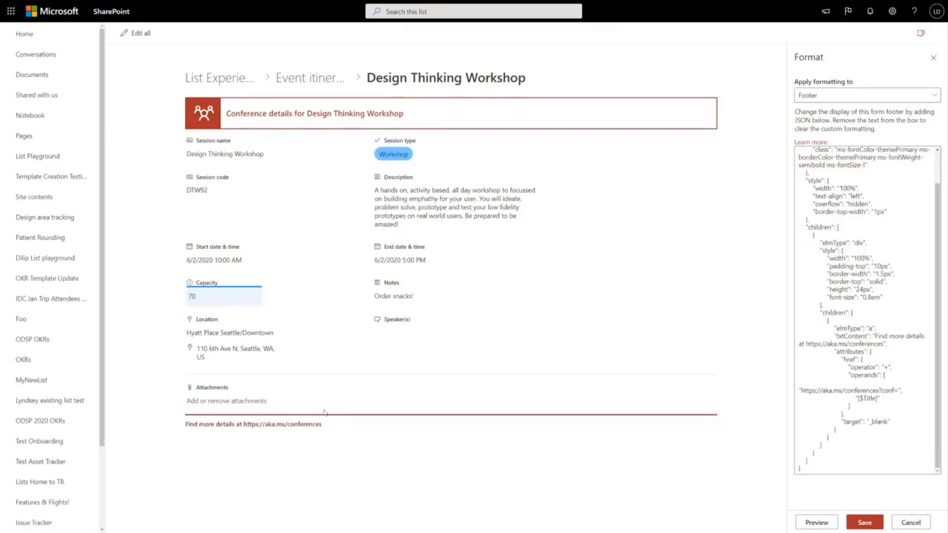
mouse_move(792, 124)
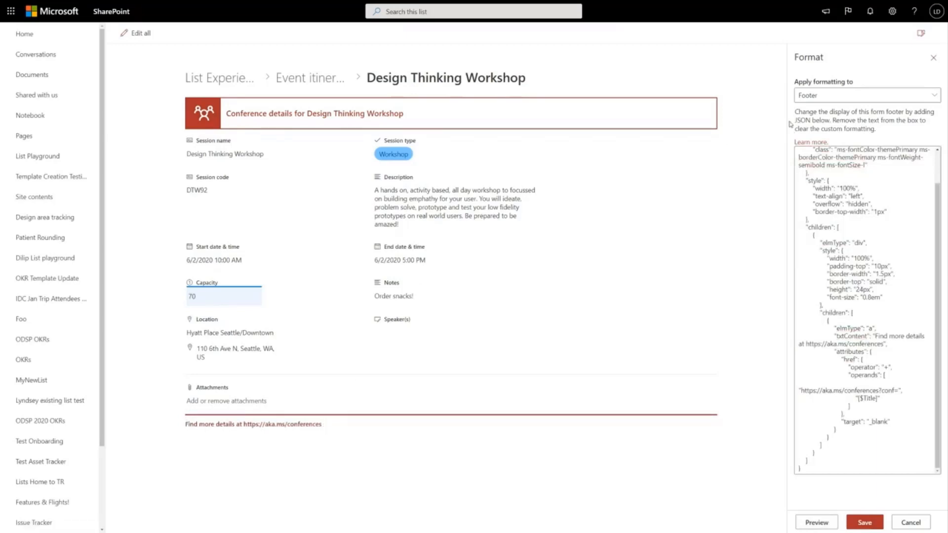